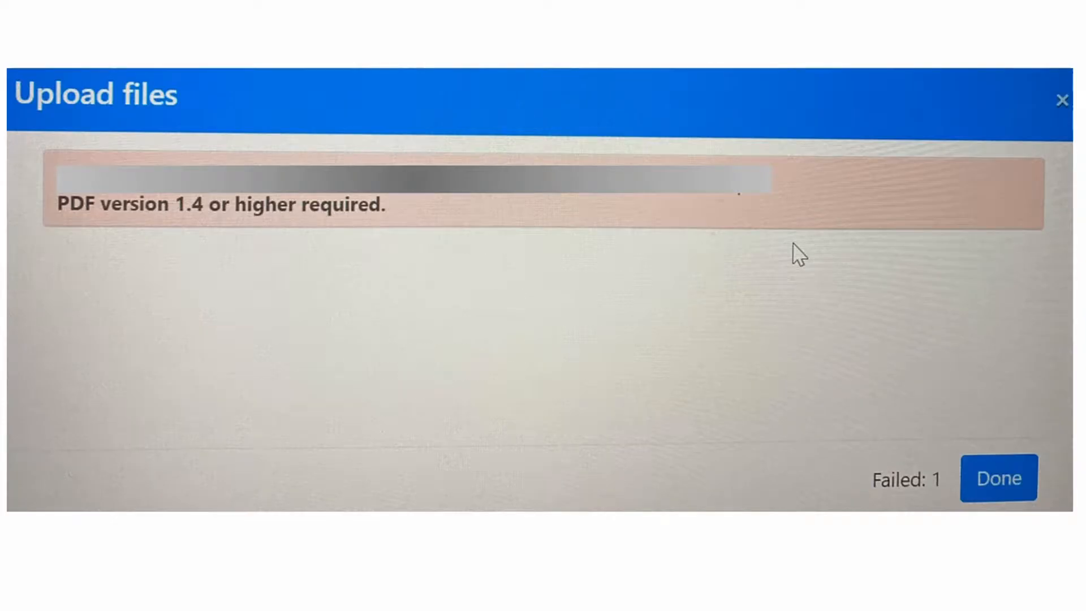
Step: Dismiss the failed-upload notice requiring PDF version 1.4 or higher
click(997, 477)
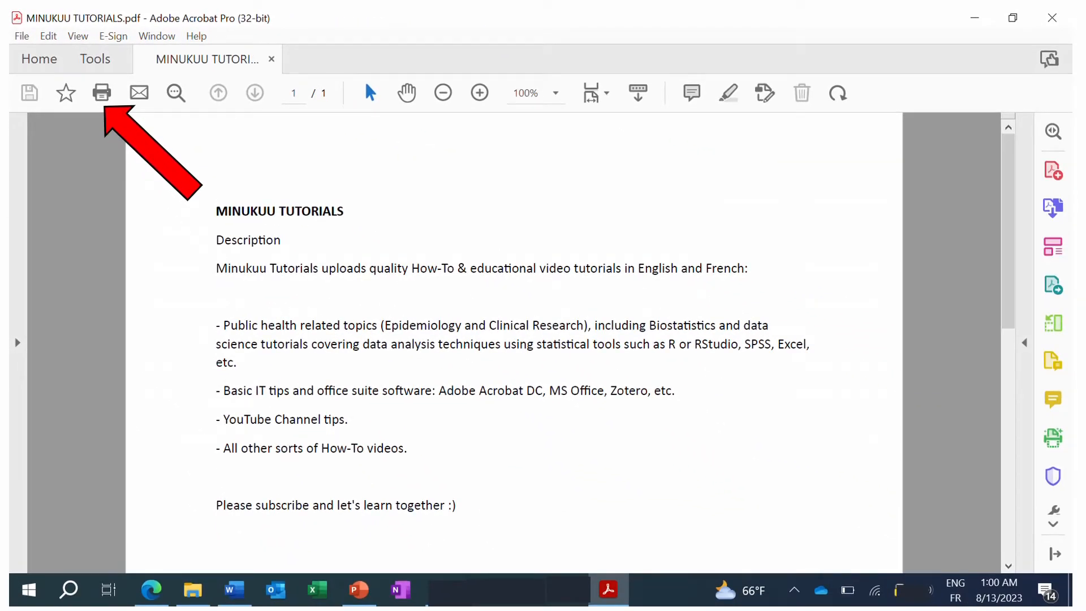
Step: Bring up the Print dialog for the MINUKUU TUTORIALS PDF
click(101, 92)
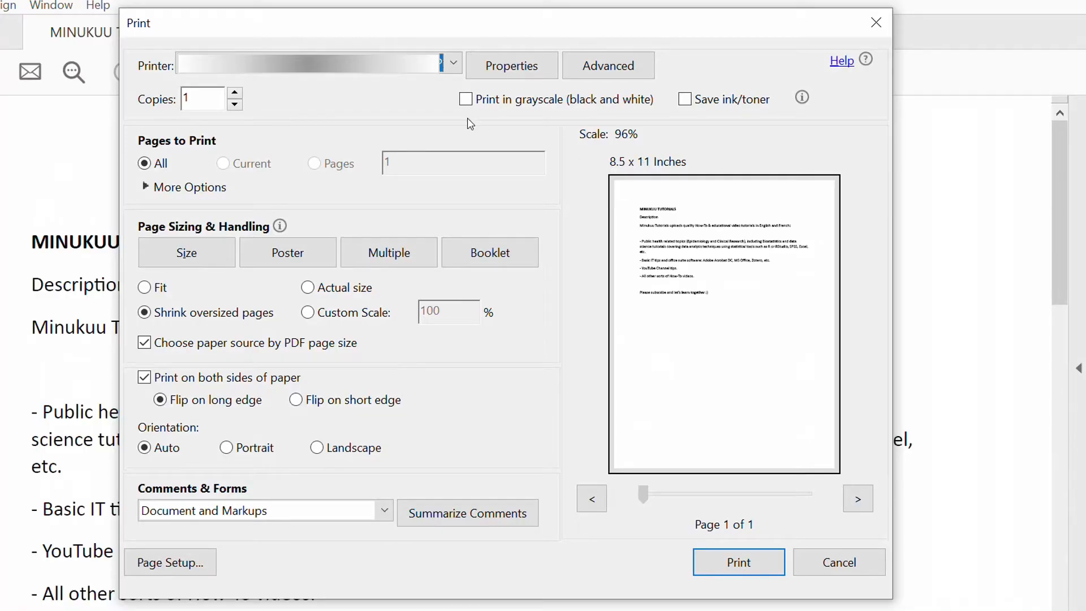
mouse_move(346, 78)
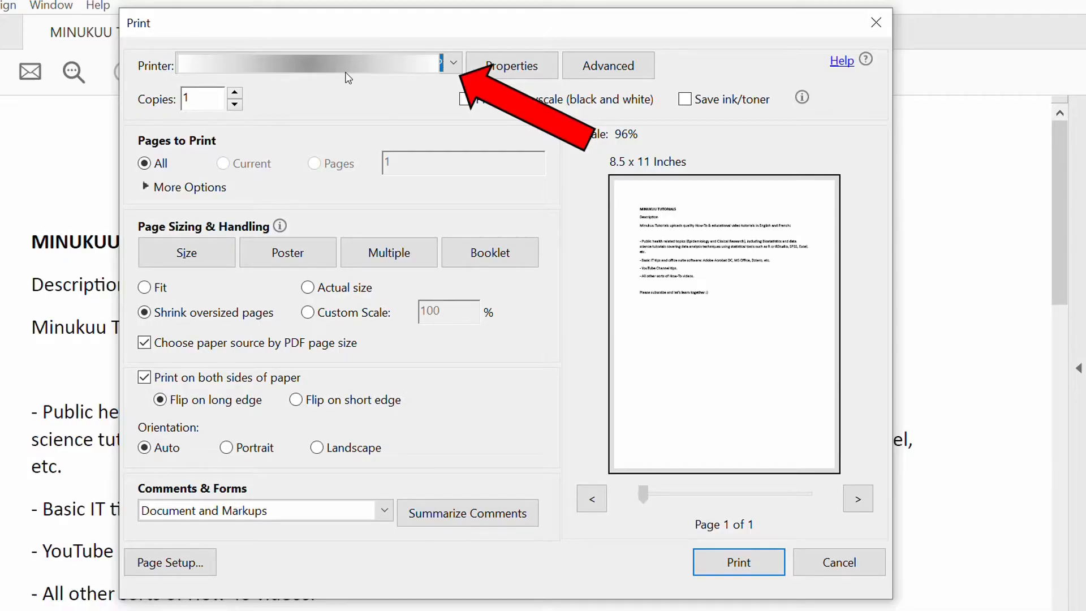
Step: Expand the printer list showing Adobe PDF and Microsoft Print to PDF
click(451, 65)
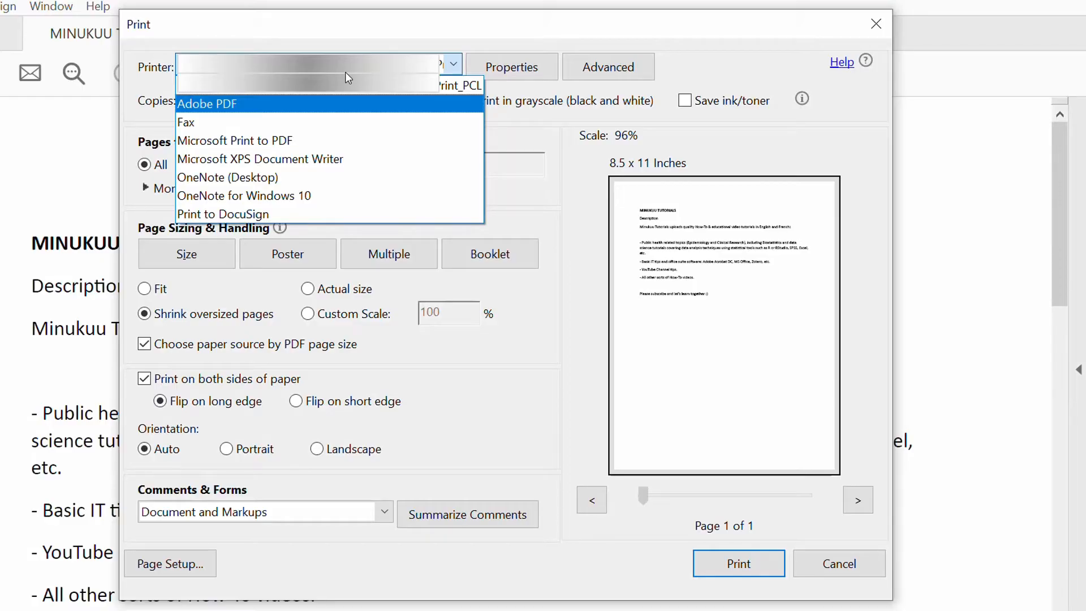
Step: Choose Adobe PDF as the printer for the job
click(205, 103)
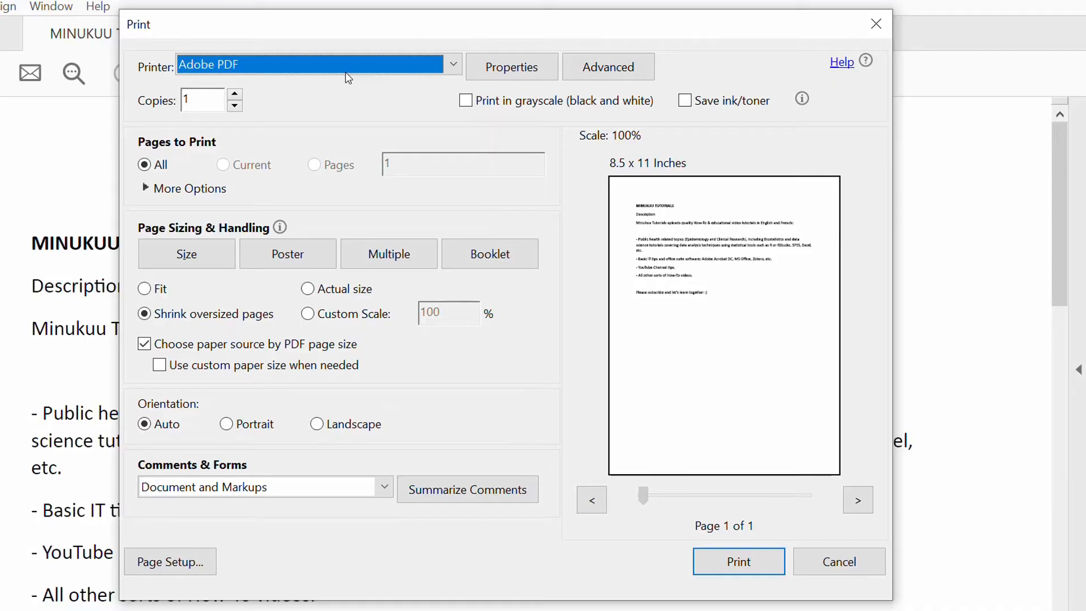
mouse_move(182, 409)
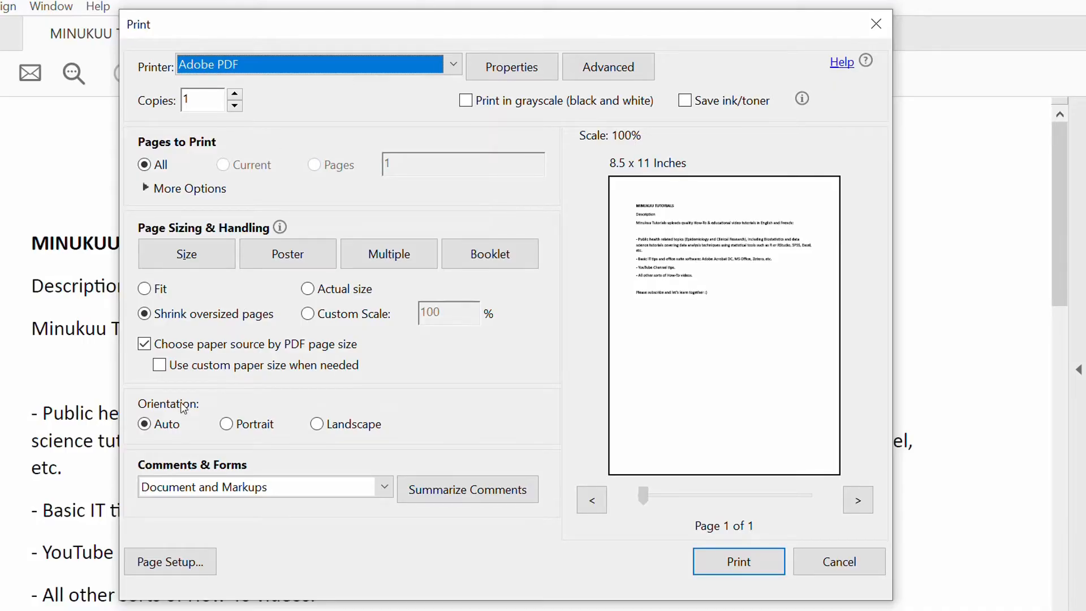
mouse_move(390, 363)
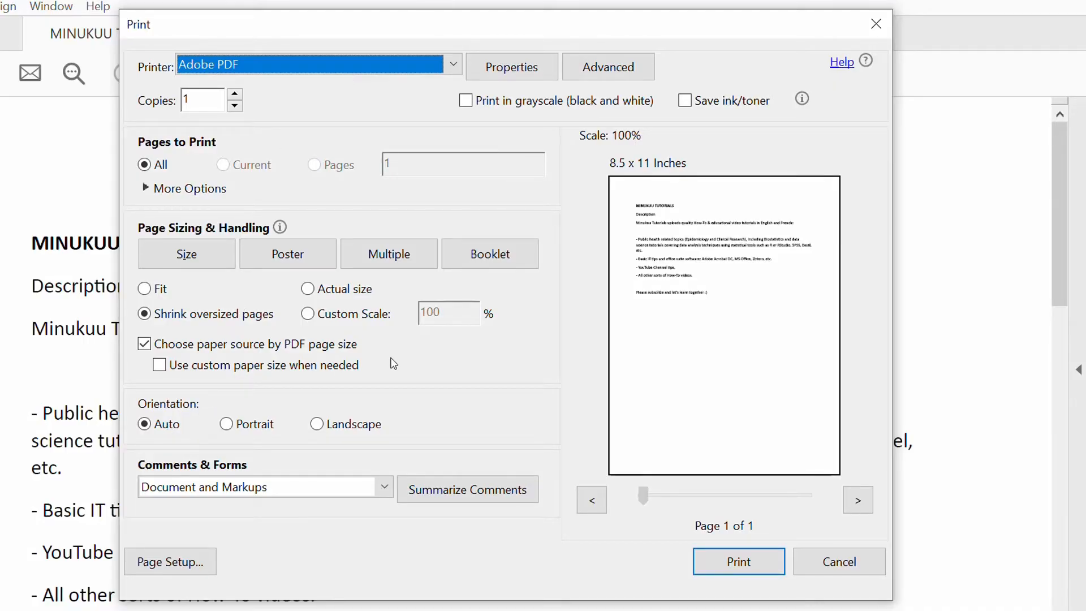
mouse_move(656, 292)
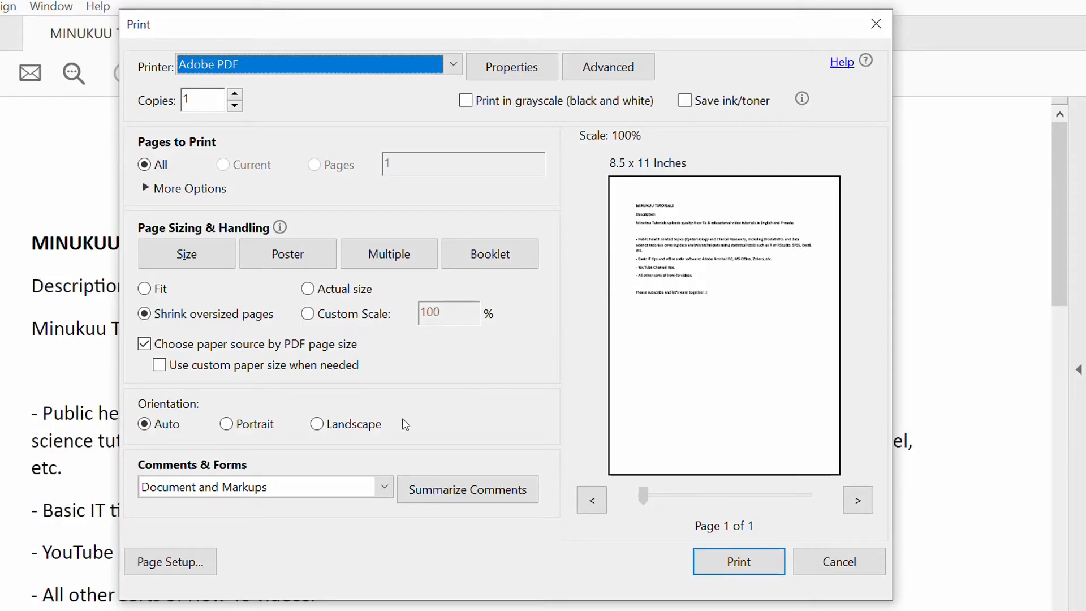
mouse_move(440, 417)
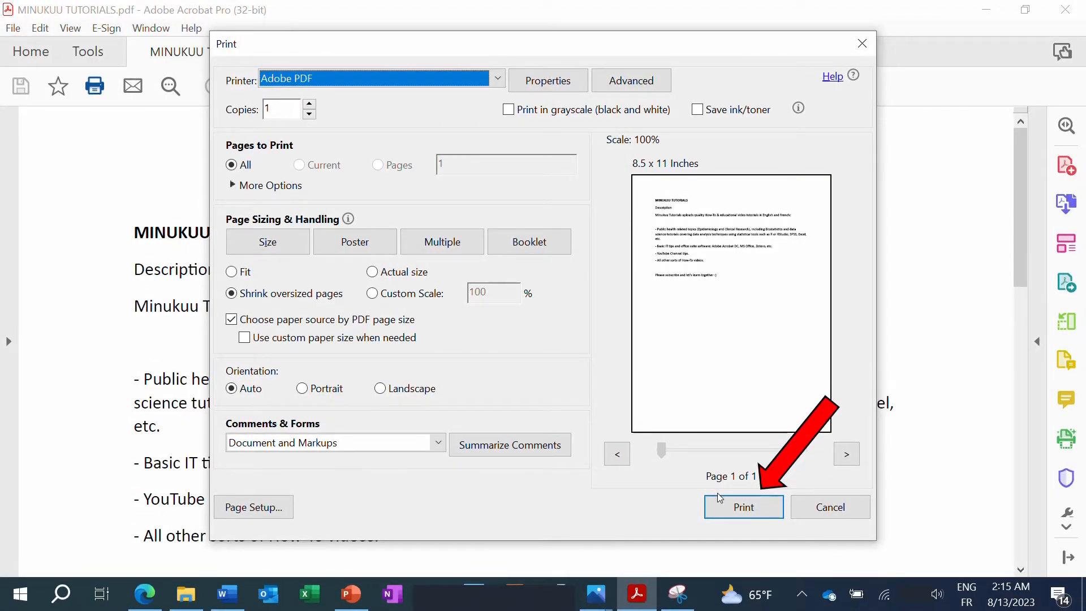
Step: Print the whole document to the Adobe PDF printer
click(743, 506)
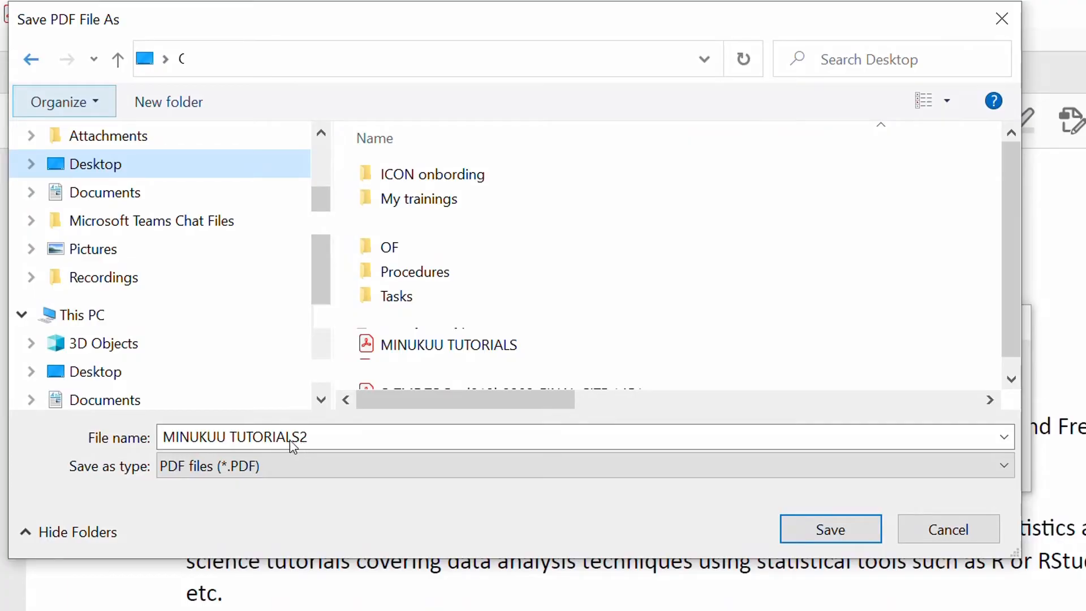
mouse_move(241, 449)
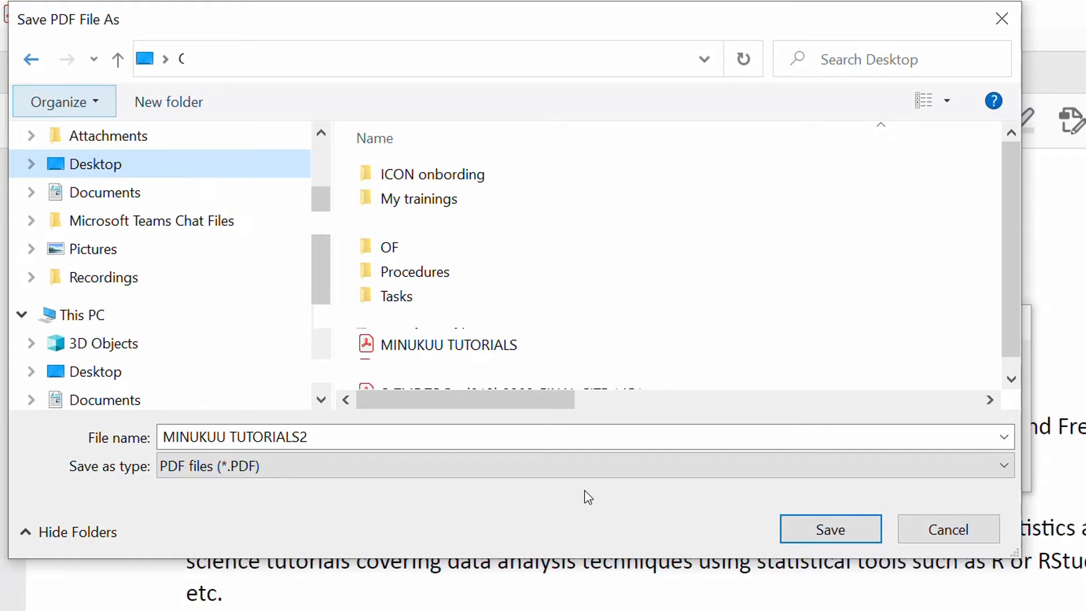
Step: Save the printed PDF to the Desktop as MINUKUU TUTORIALS2
click(829, 529)
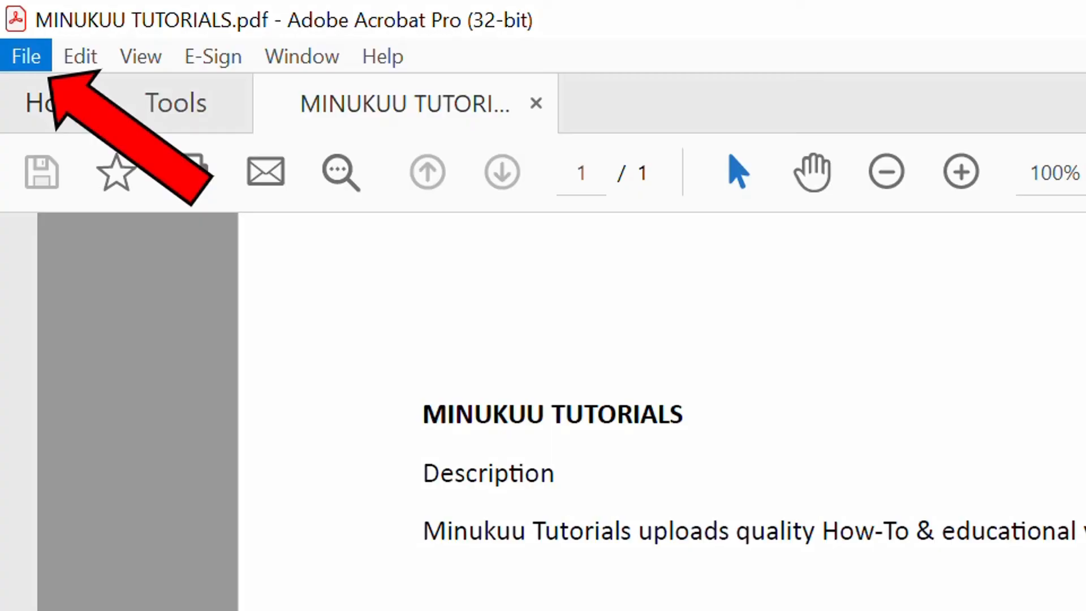
Step: Choose Reduce File Size from the File menu for the tutorials PDF
click(26, 56)
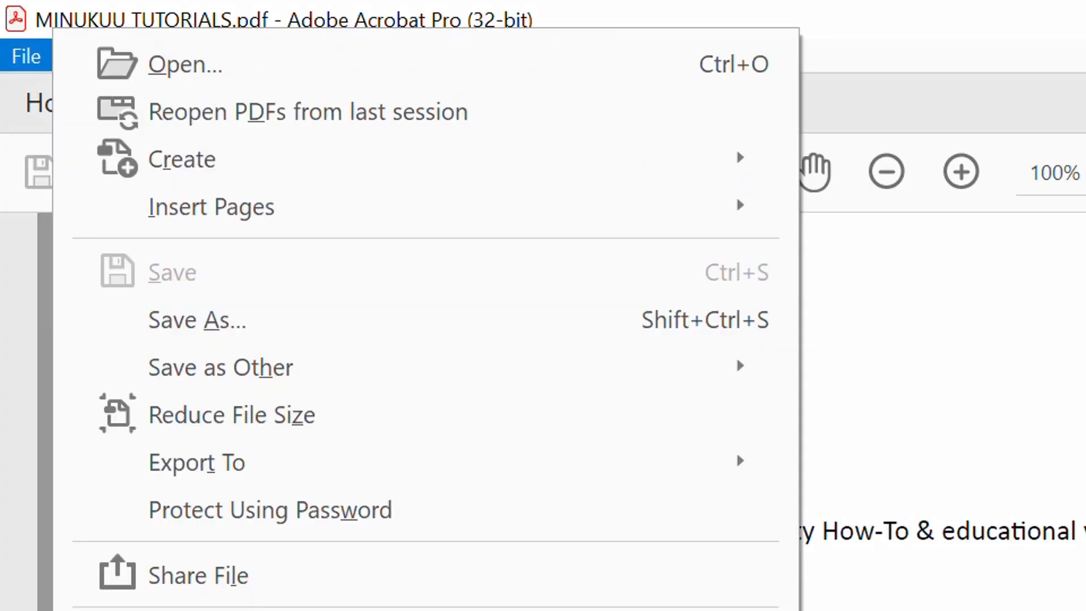
mouse_move(231, 414)
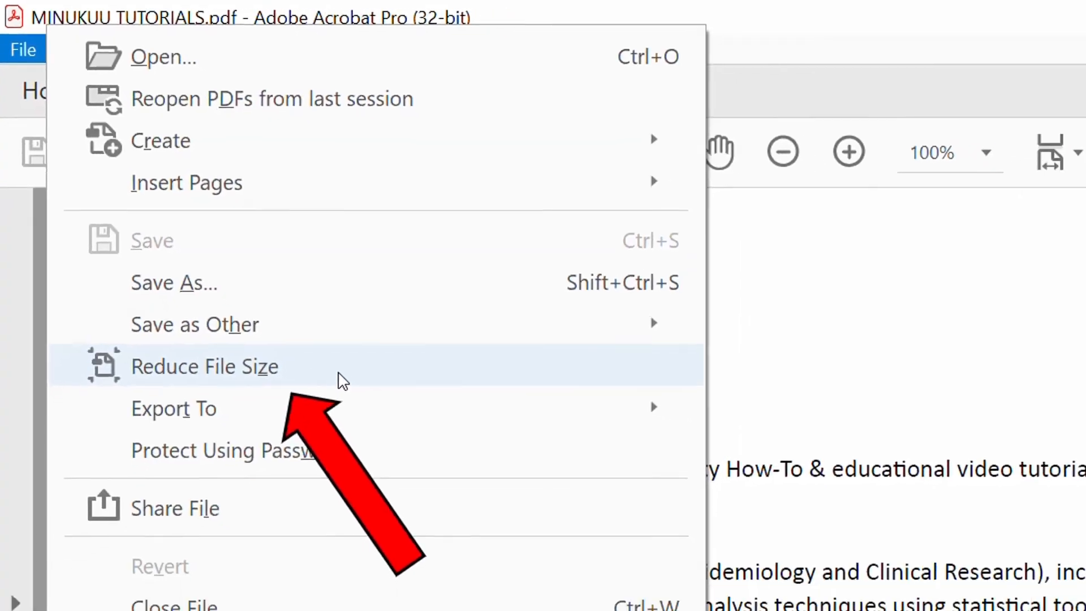
click(174, 283)
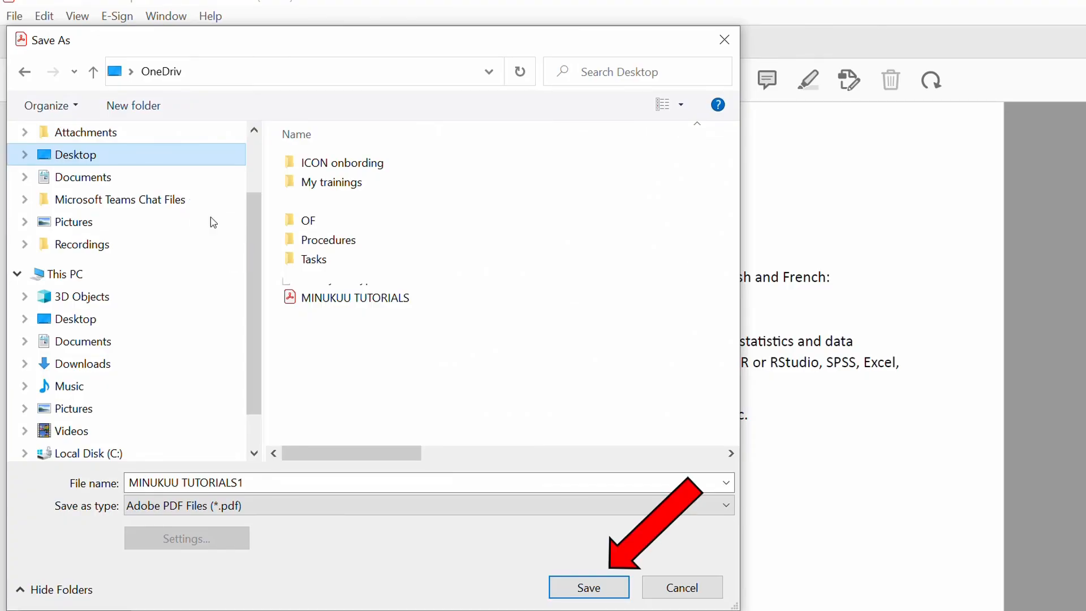
Step: Save the reduced-size copy to the Desktop as MINUKUU TUTORIALS1
click(588, 587)
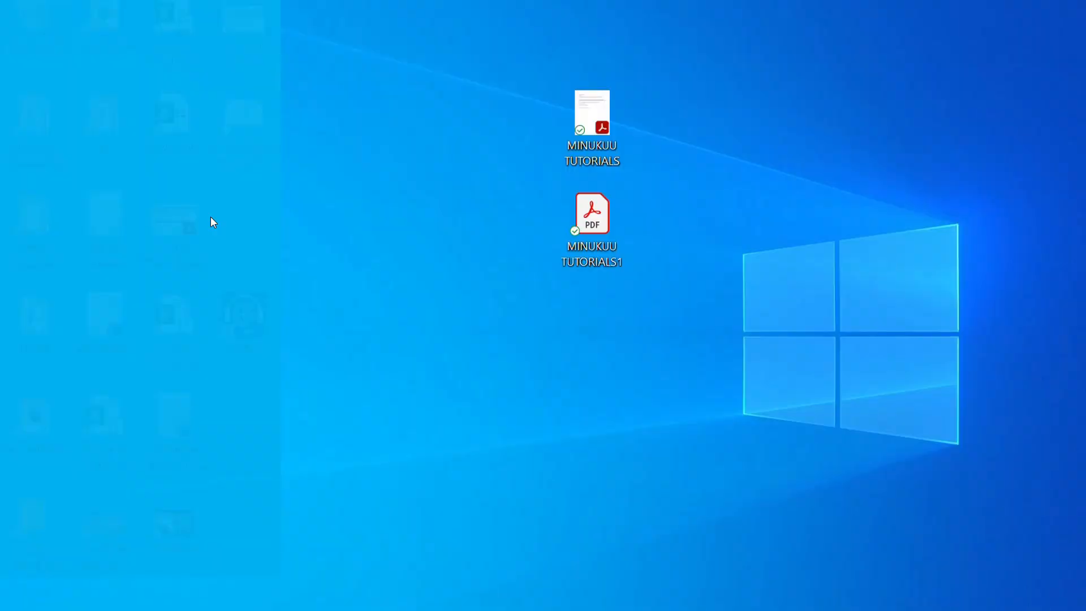